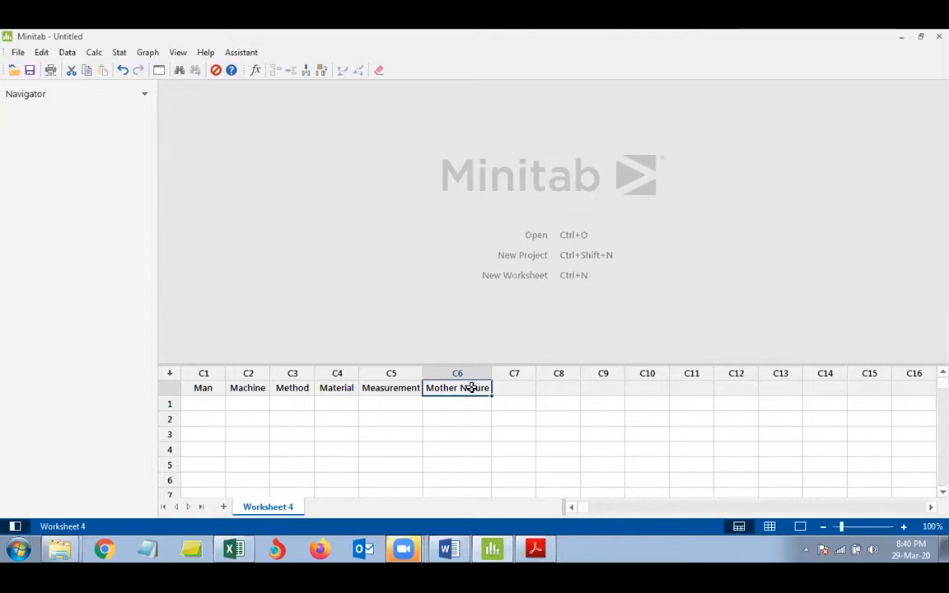
Step: Commit the Mother Nature heading, select C1 row 1, and switch to the Excel ticket workbook
left_click(458, 404)
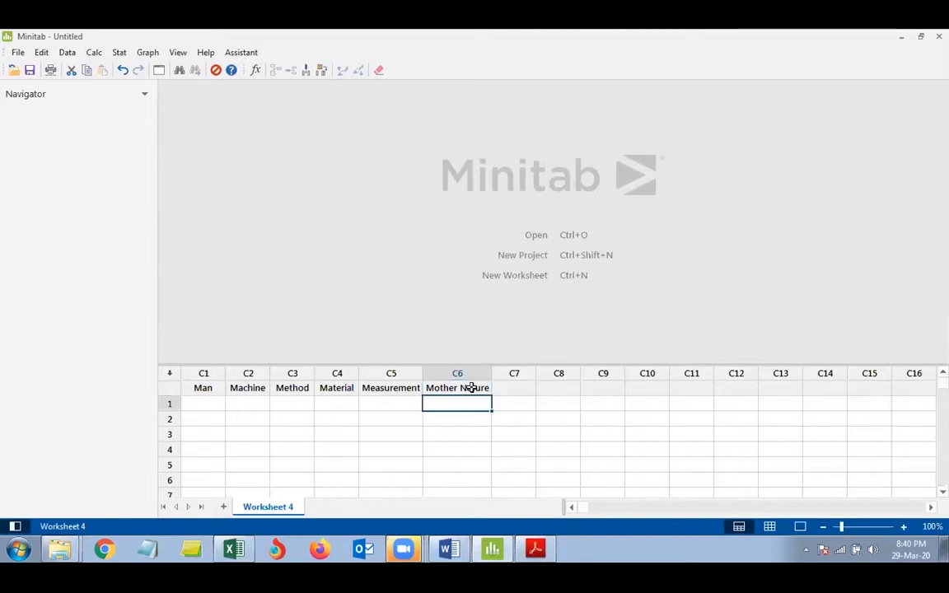
left_click(203, 402)
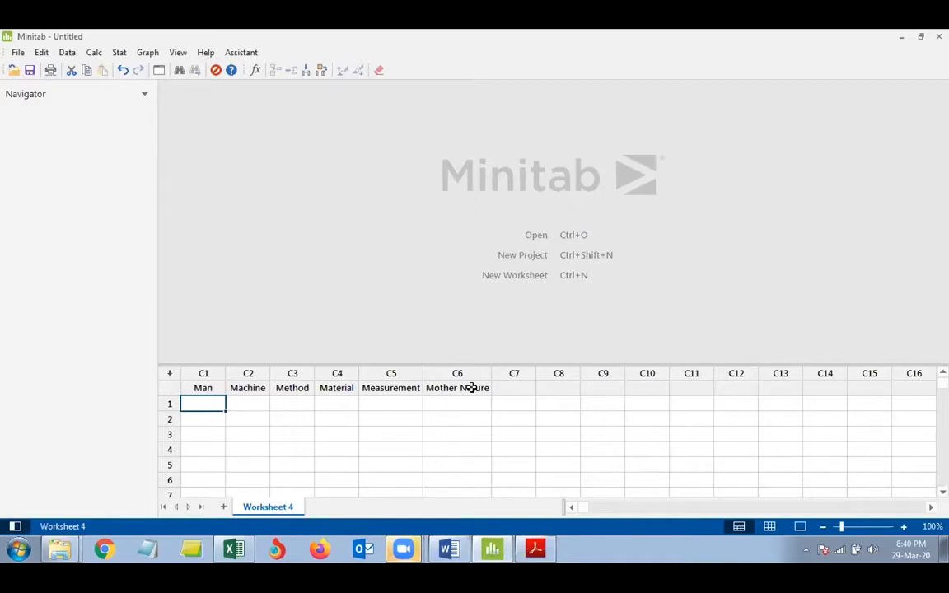
left_click(233, 550)
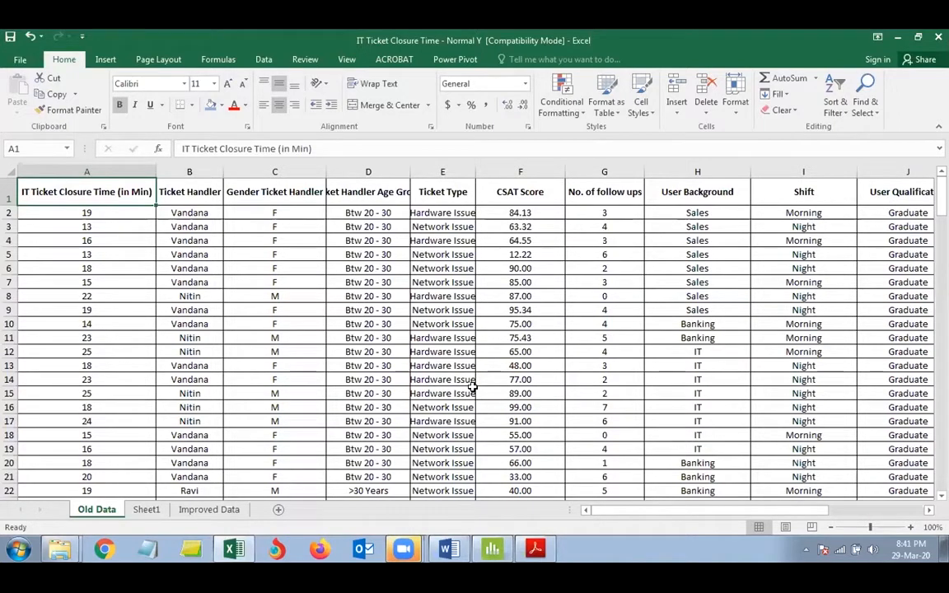
left_click(491, 549)
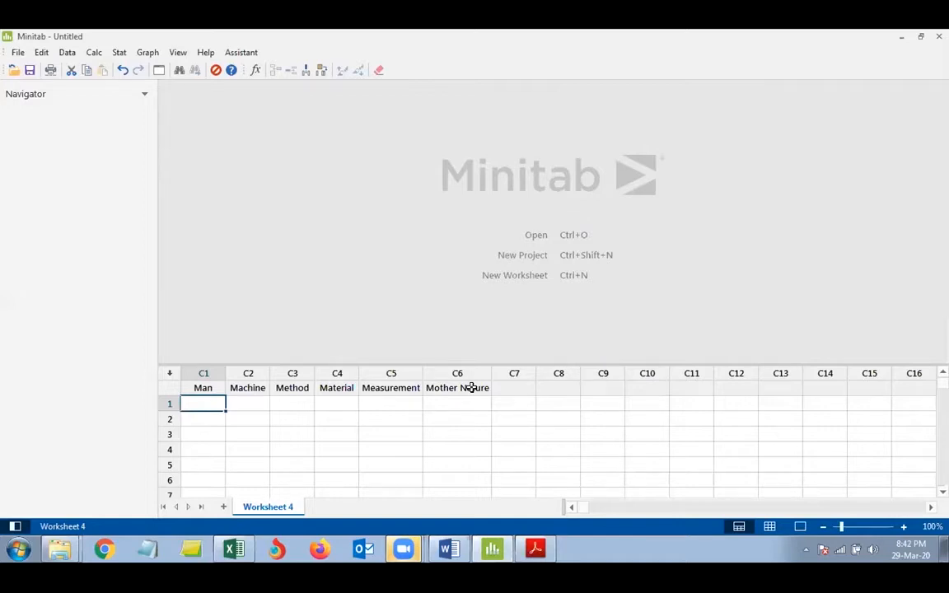
mouse_move(266, 392)
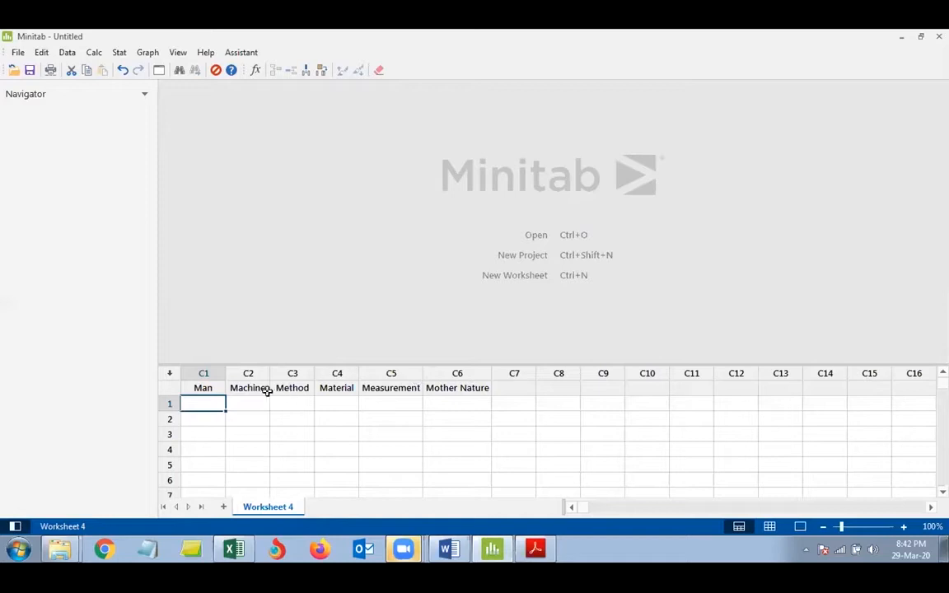
mouse_move(317, 402)
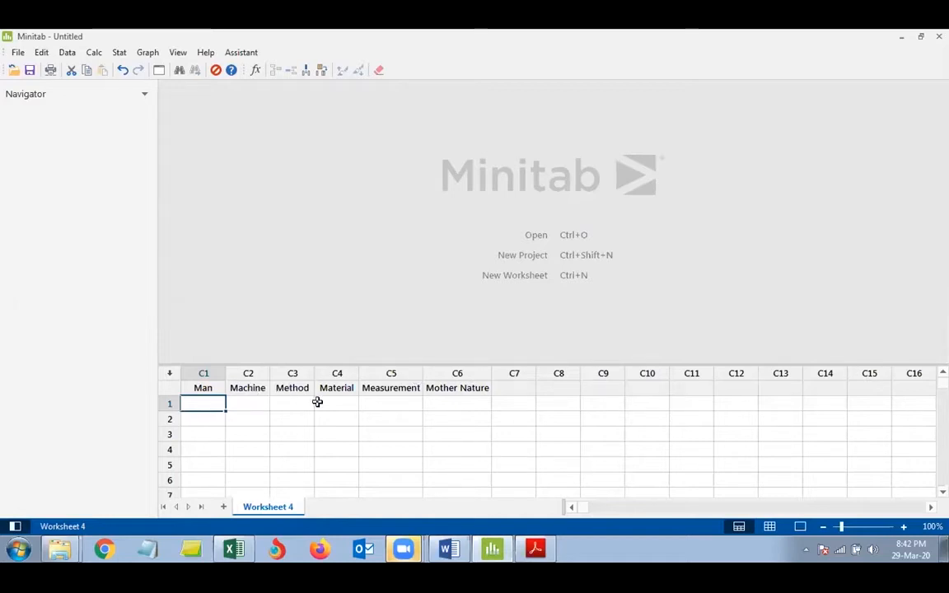
mouse_move(371, 406)
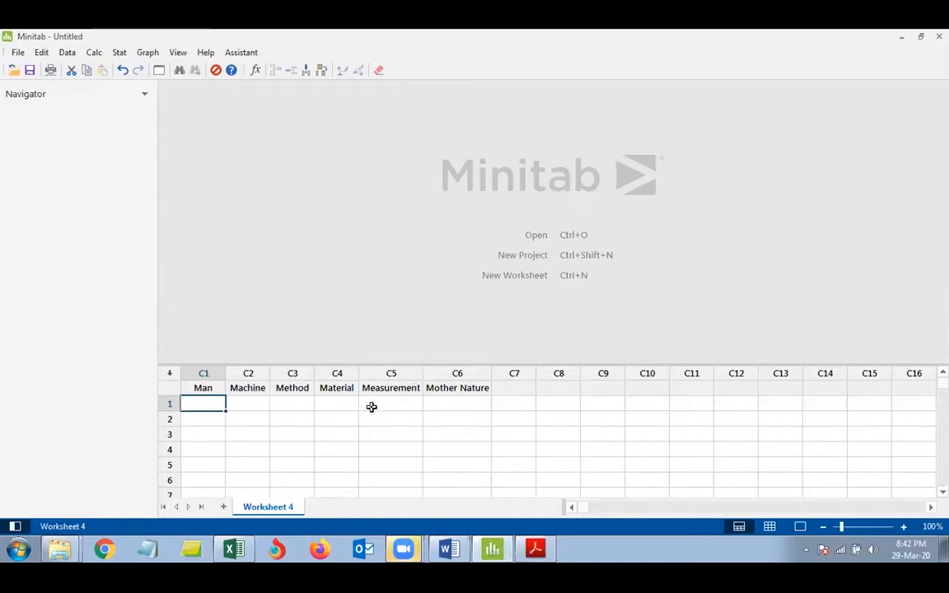
mouse_move(657, 365)
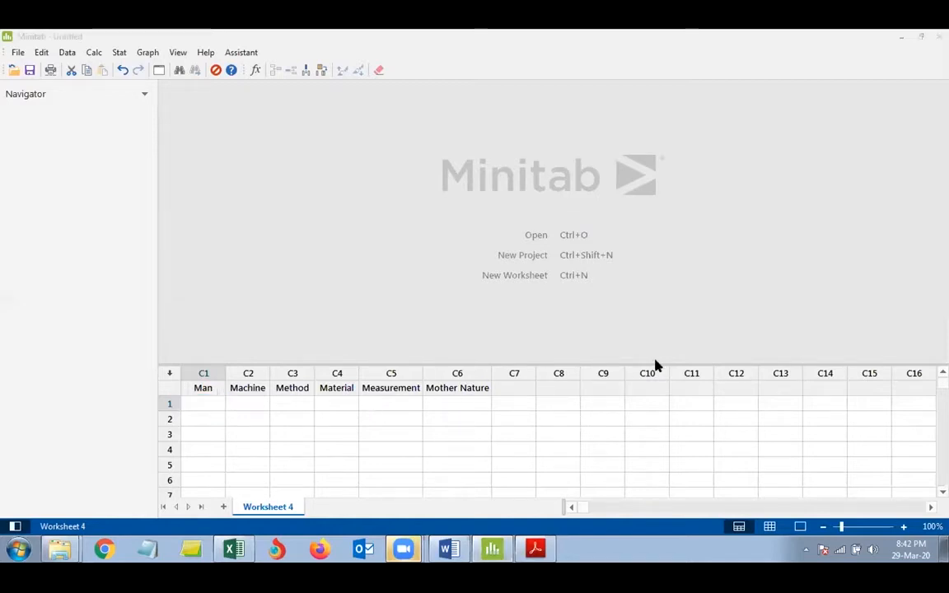
mouse_move(405, 403)
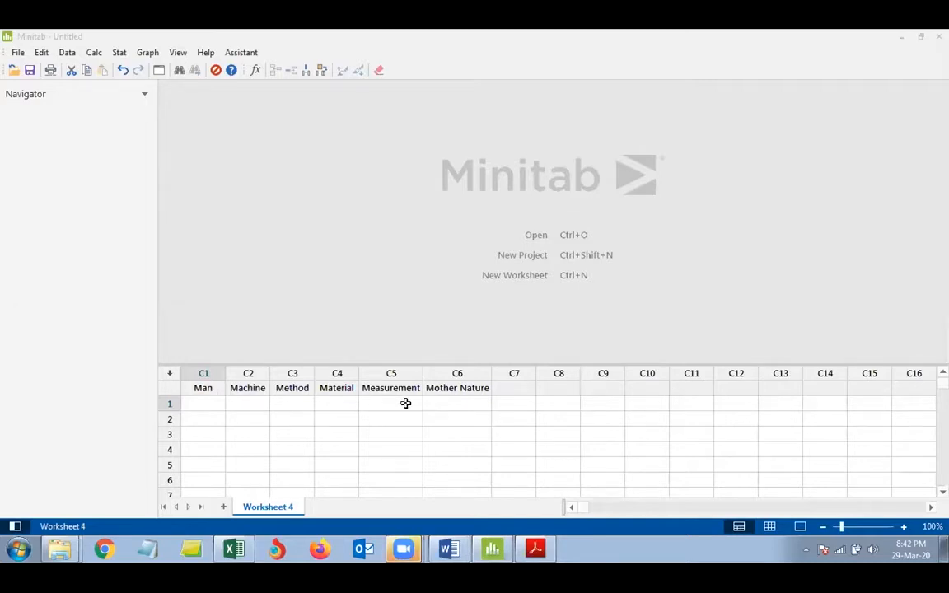
left_click(391, 403)
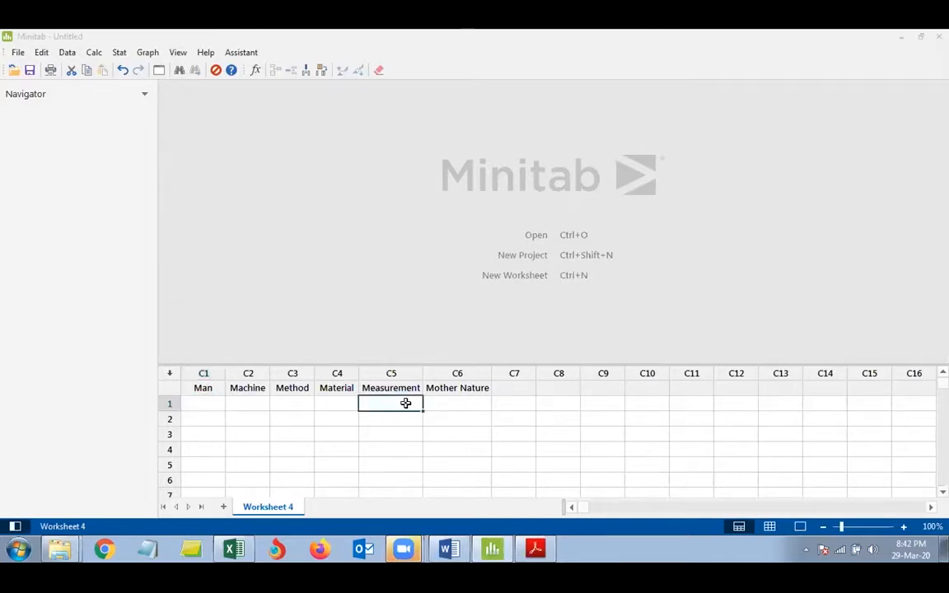
Step: Enter the causes Skill level of Chef, Less resources, Poor Demand and Less Manpower
type("Less Manpower")
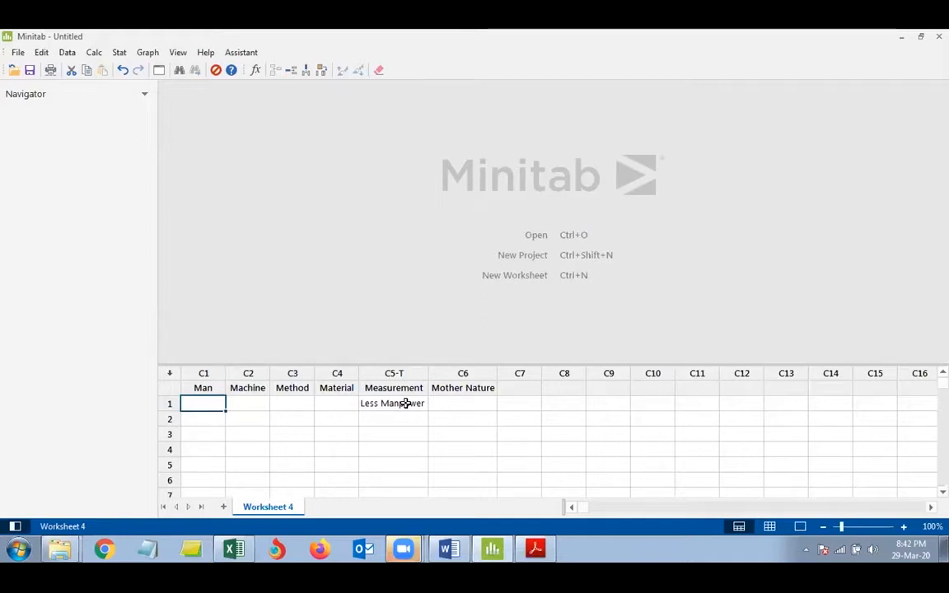
type("Skill level of Chef")
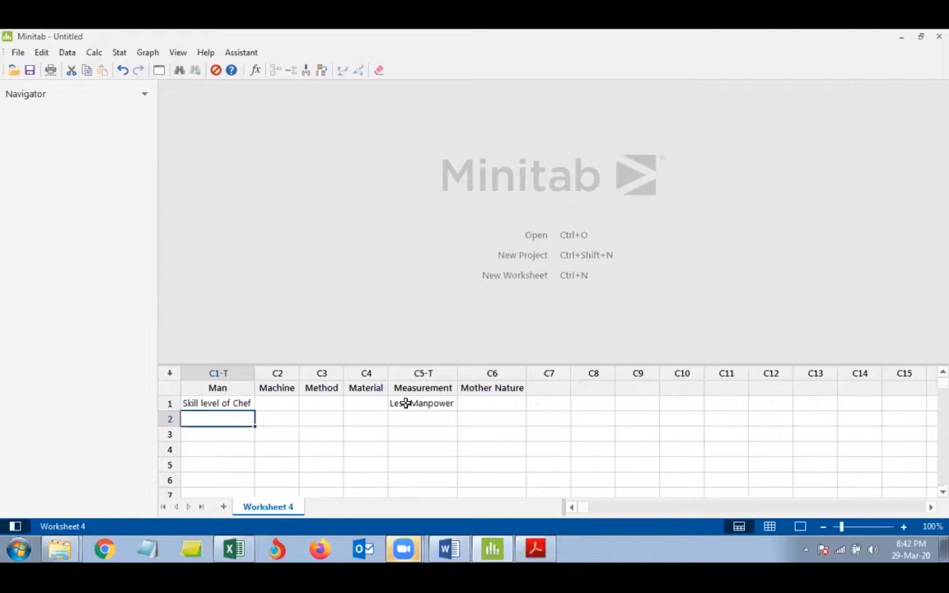
type("Less")
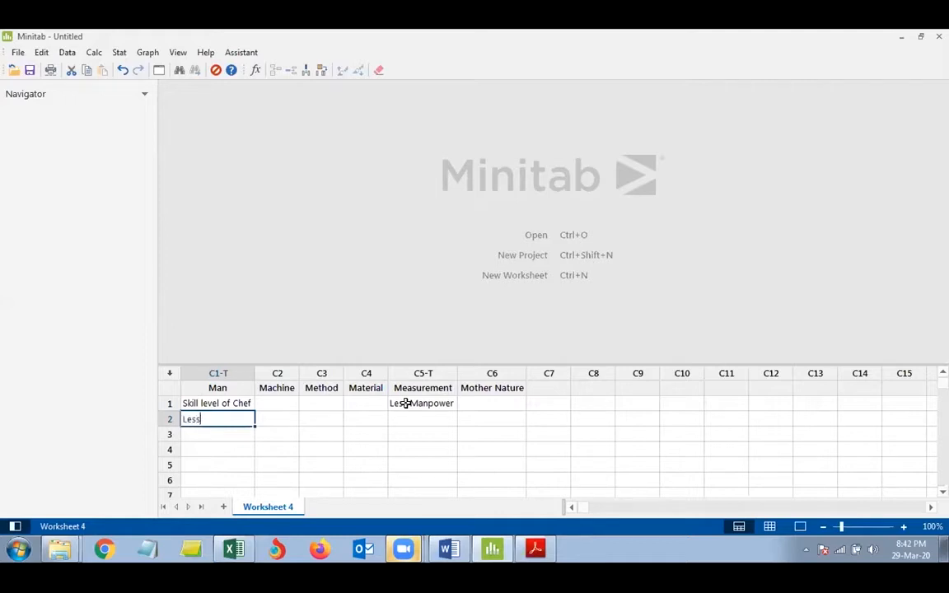
type("resour")
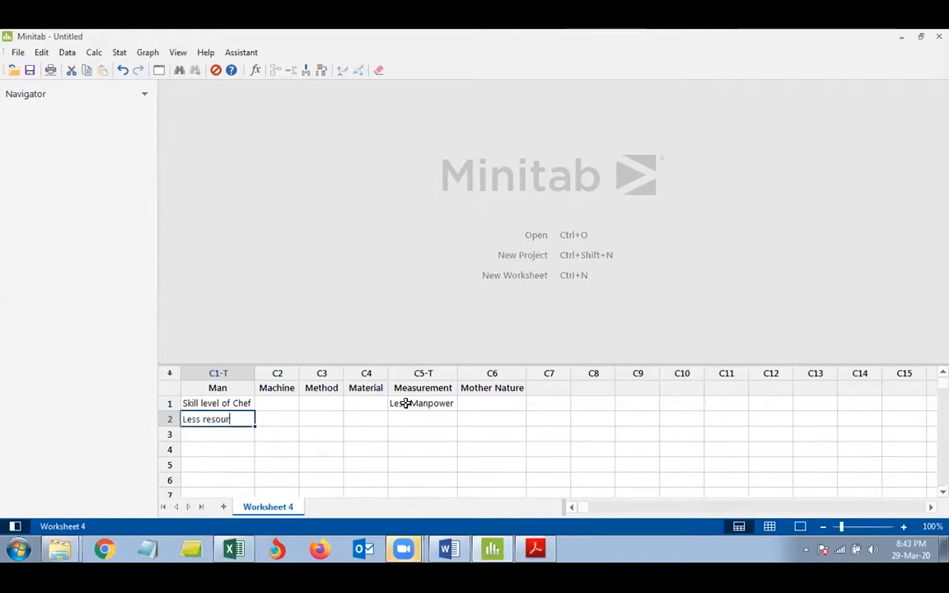
key("Enter")
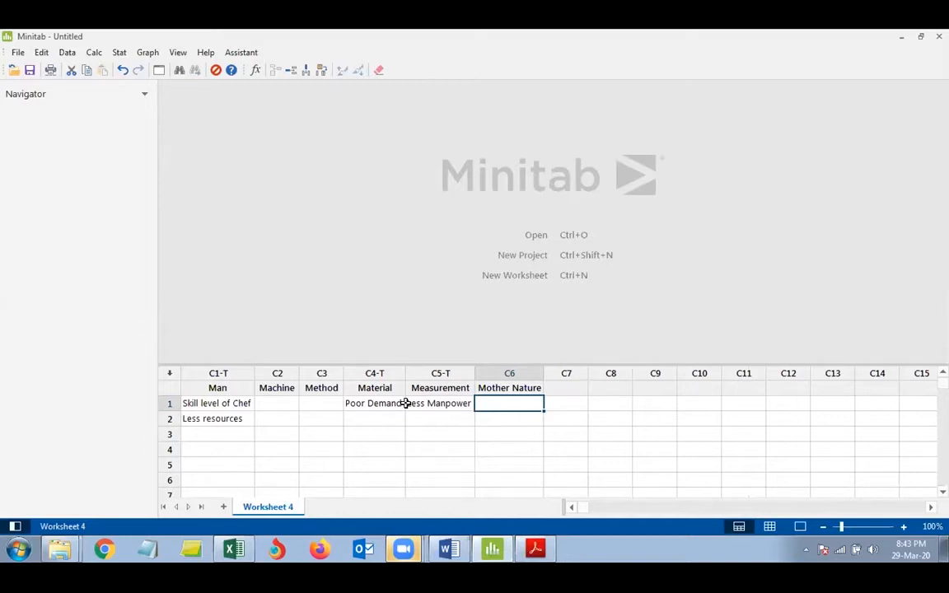
Step: Enter the High Volume, Technical Issues and Order taking process cause entries
type("High")
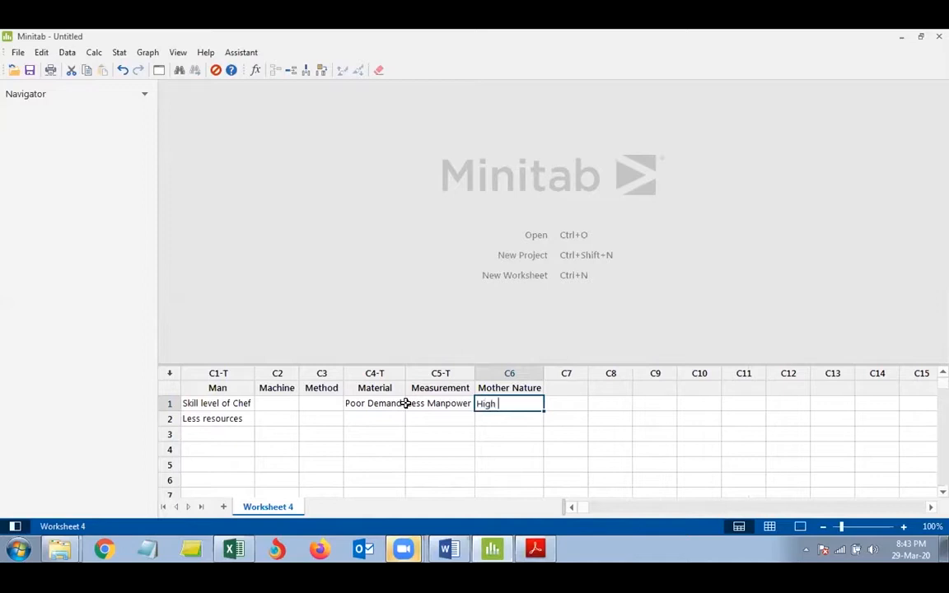
type("Volume of")
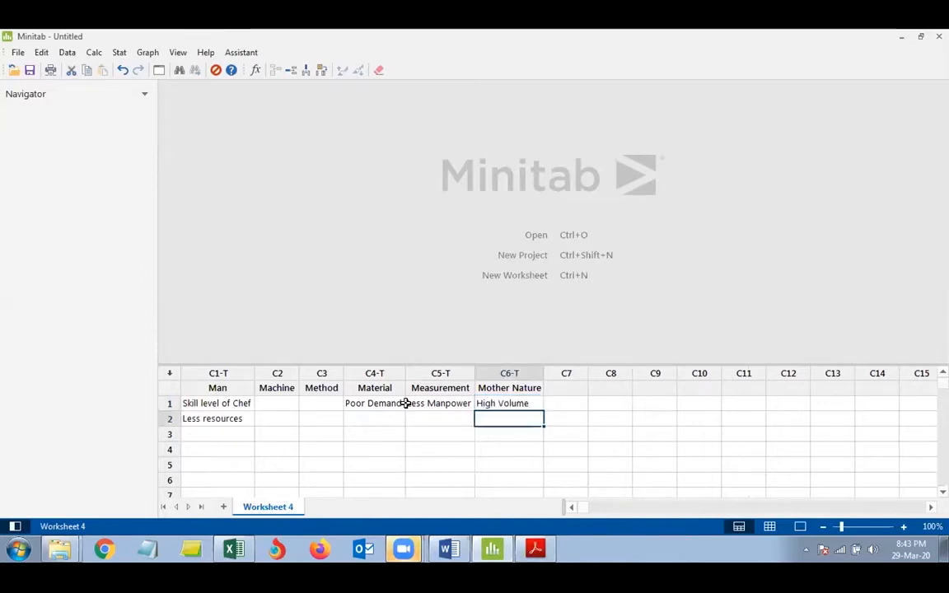
left_click(508, 403)
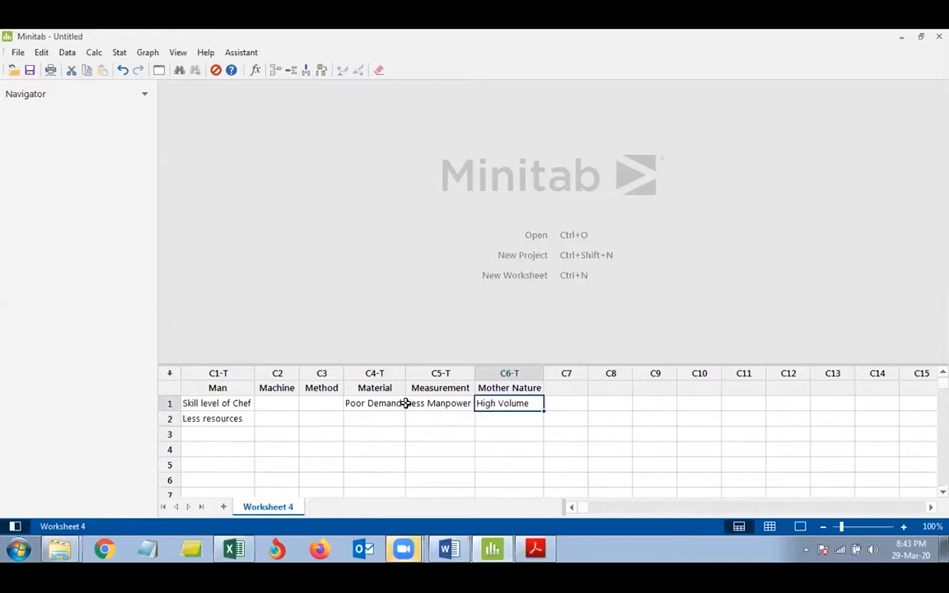
left_click(277, 403)
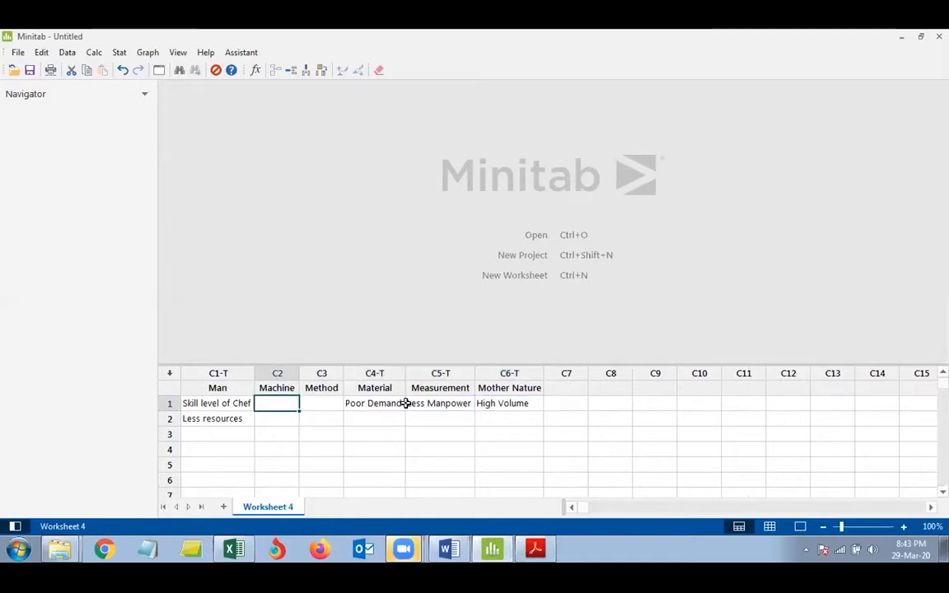
type("Technical Issues")
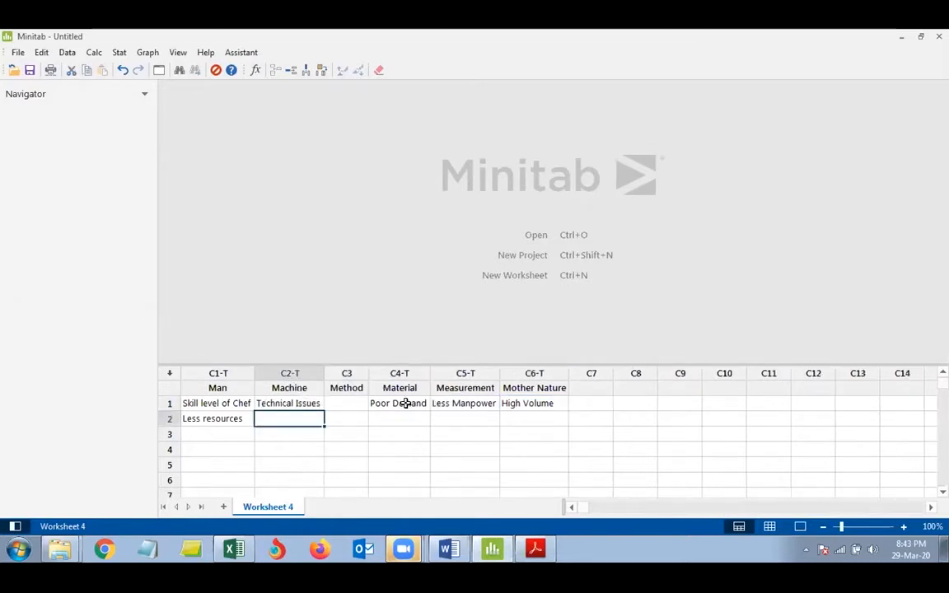
type("Outdated Machines")
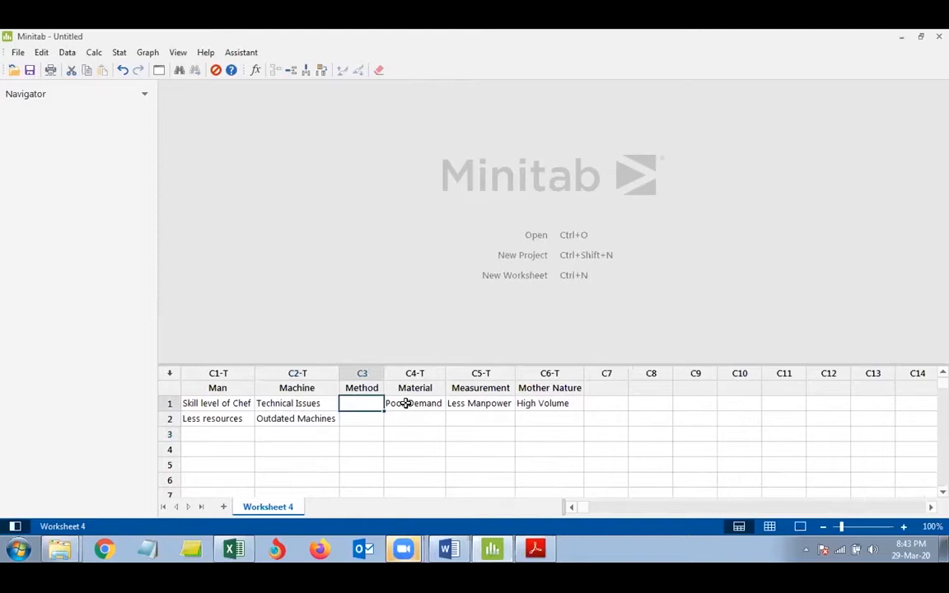
type("Poor food")
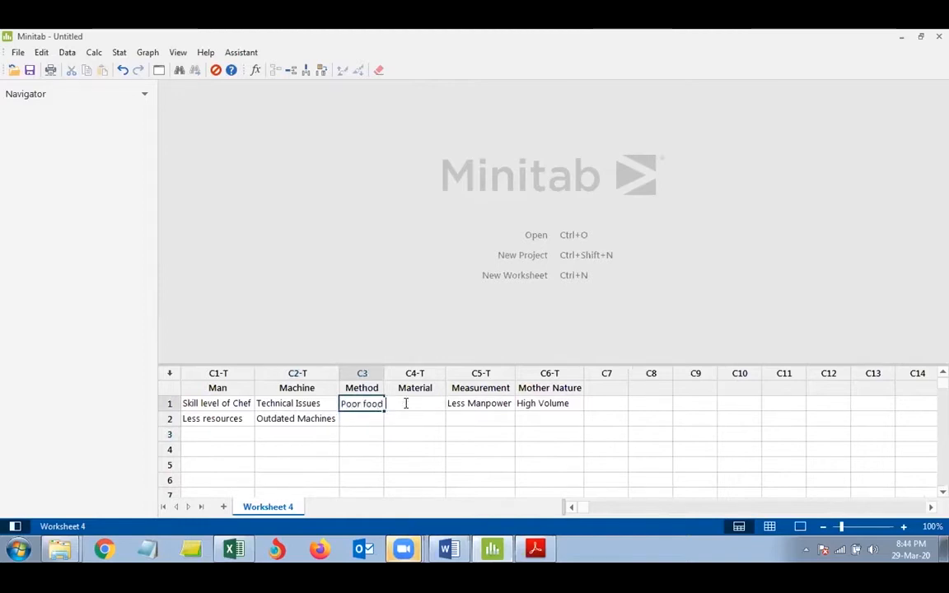
type("Order ta")
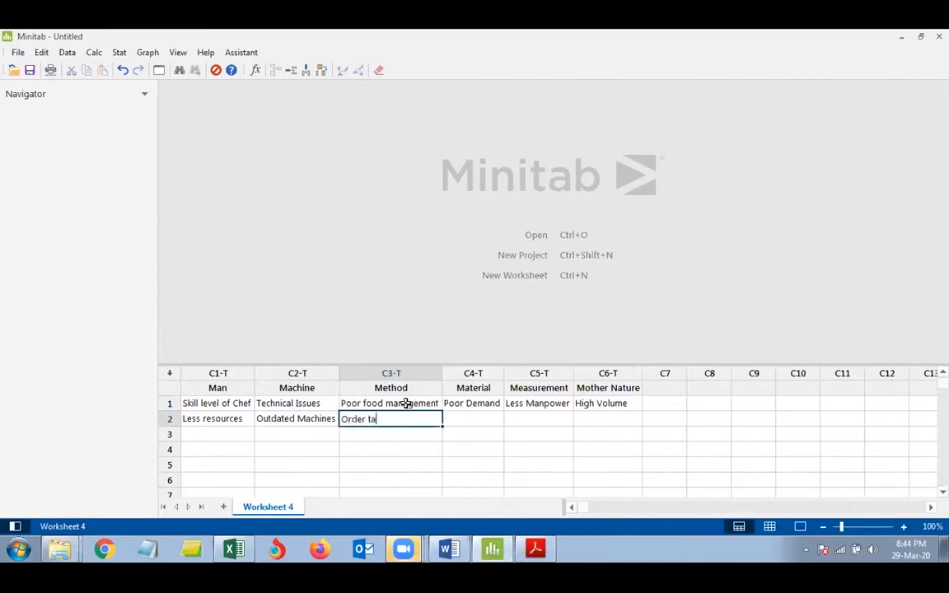
key("Enter")
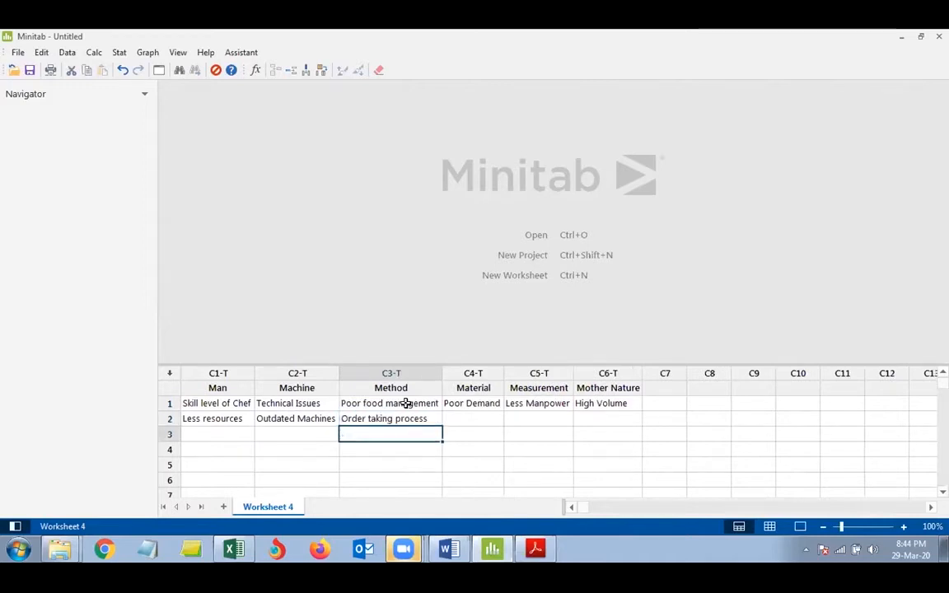
Step: Replace Poor Demand with Poor quality raw material, and add Less raw material and Communication gap
type("Poor inventory management")
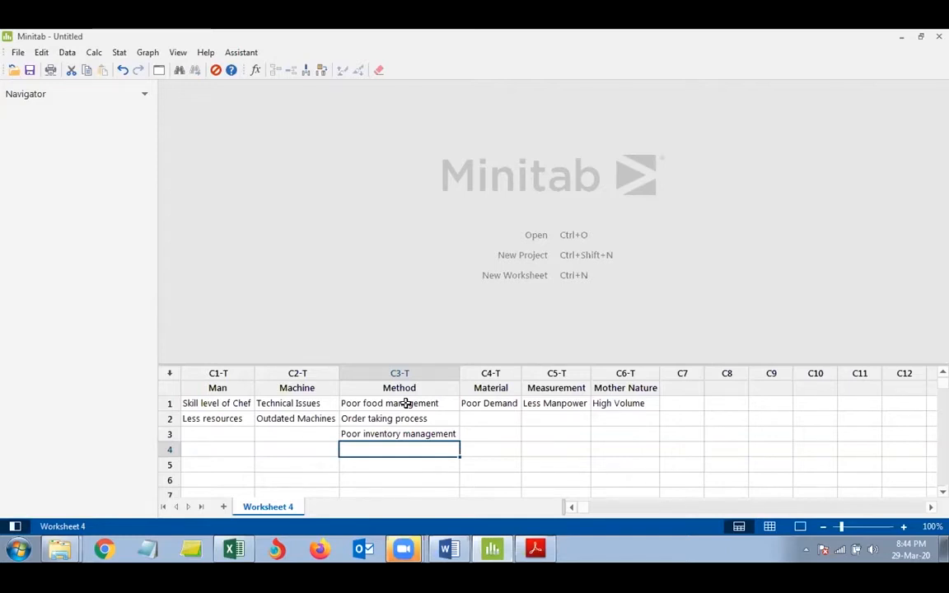
left_click(490, 403)
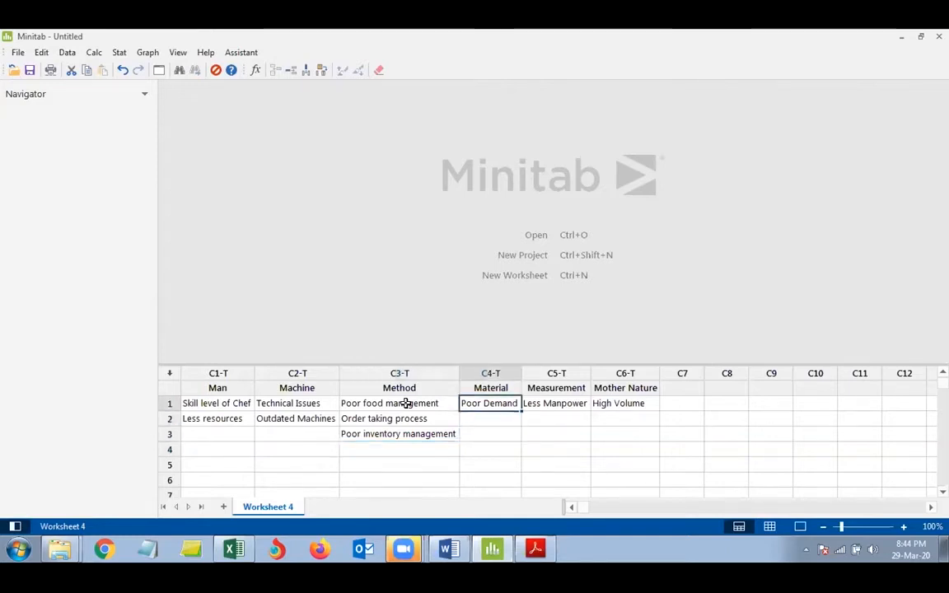
type("Poor quality raw material")
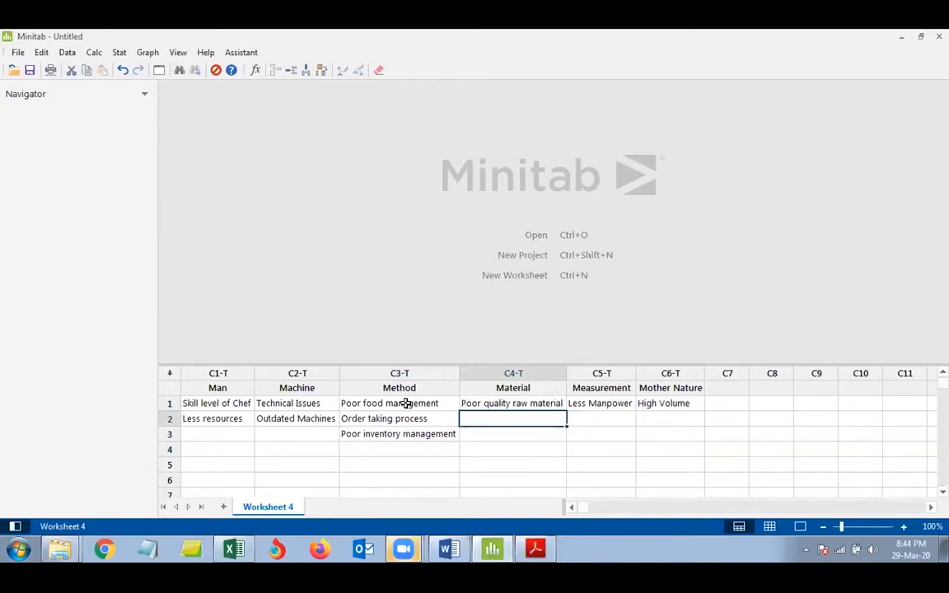
type("Less raw material")
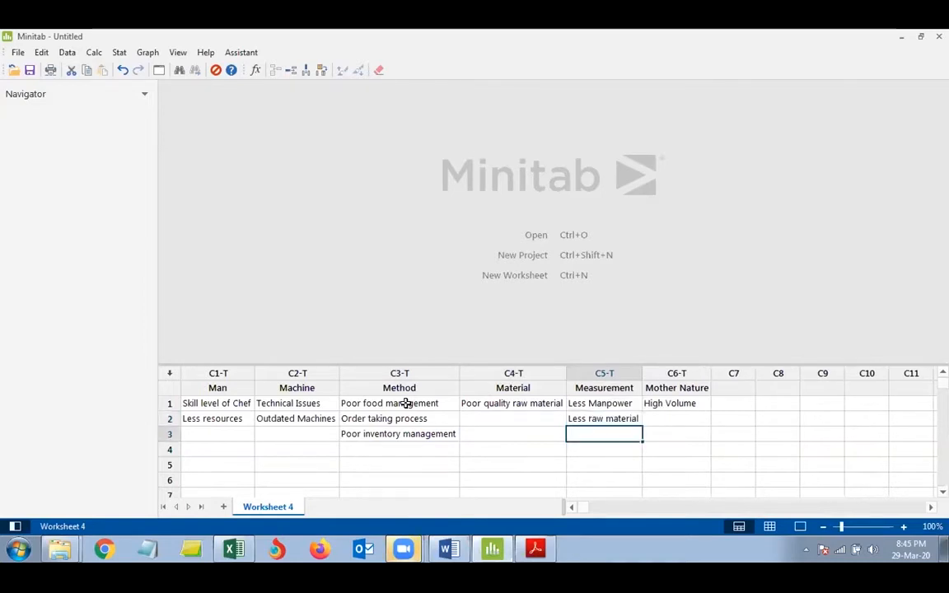
left_click(398, 449)
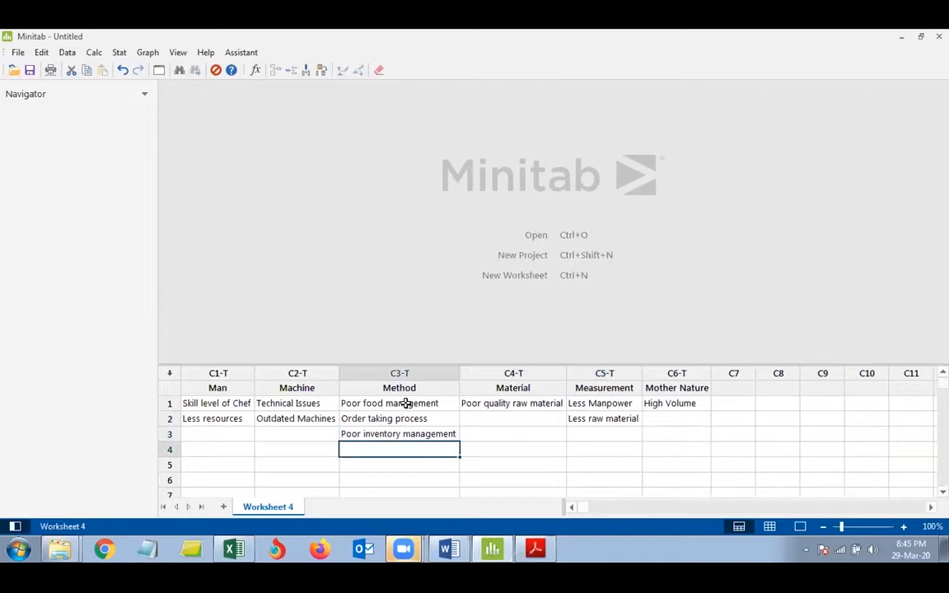
type("Communication gap")
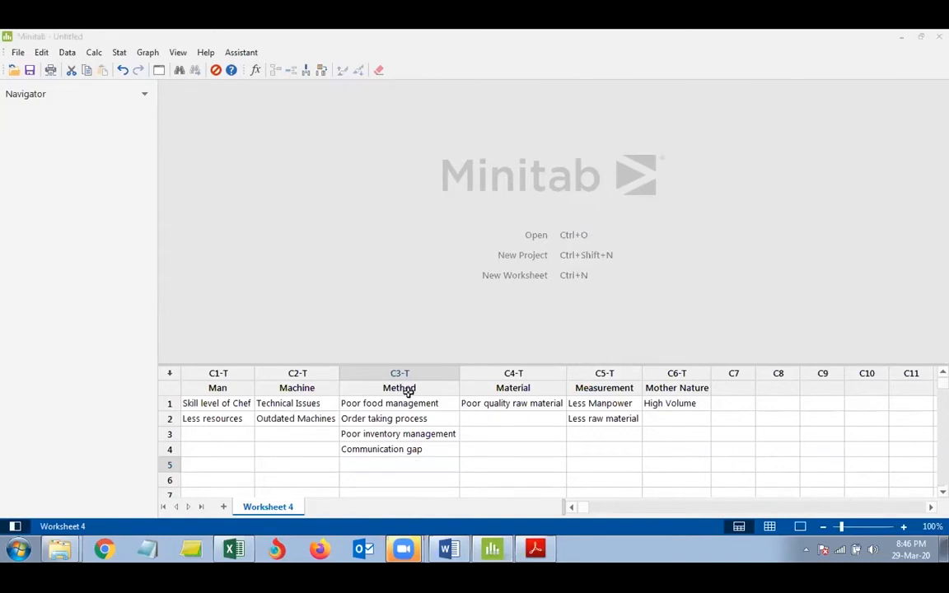
mouse_move(585, 351)
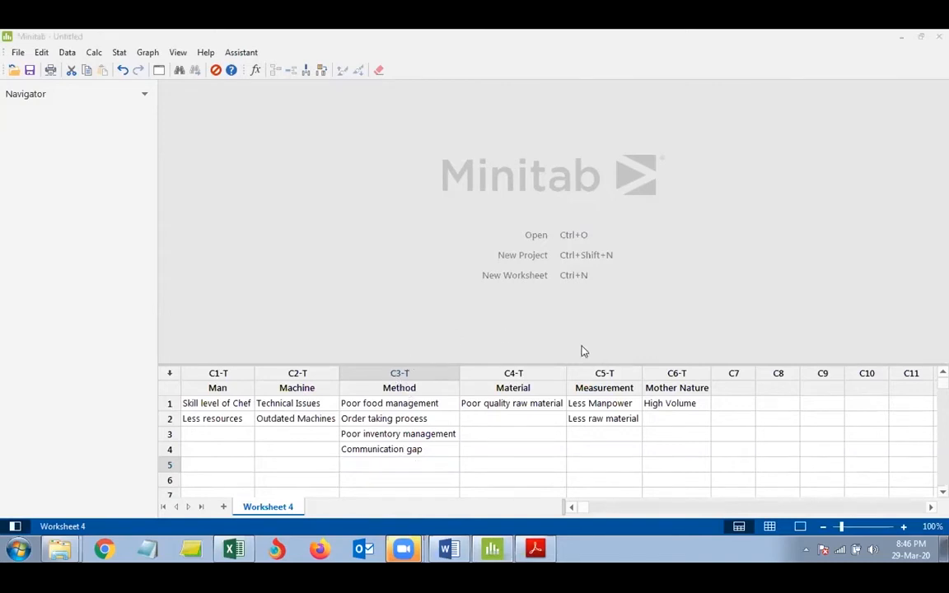
mouse_move(682, 339)
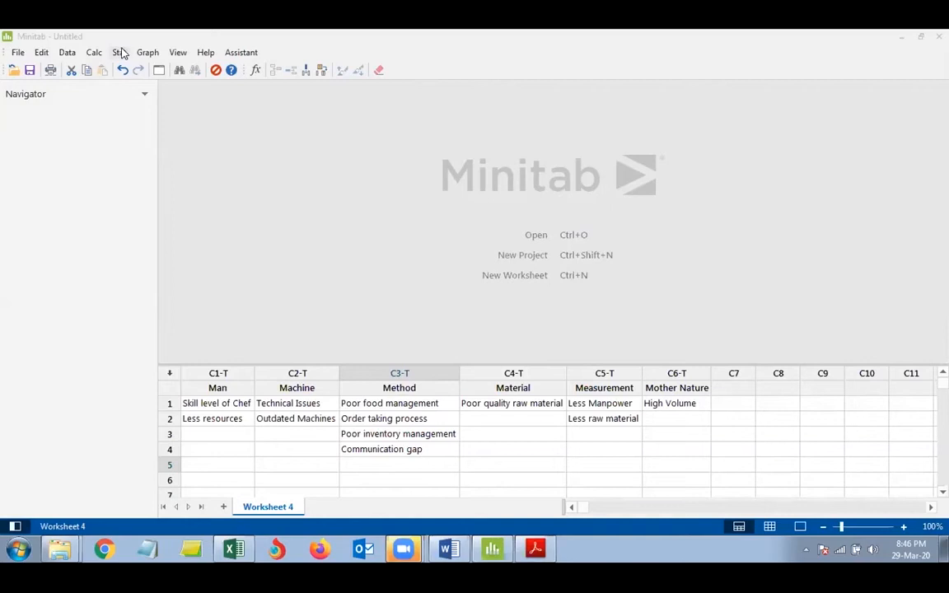
Step: Open the Stat menu to reach Quality Tools > Cause-and-Effect
left_click(117, 52)
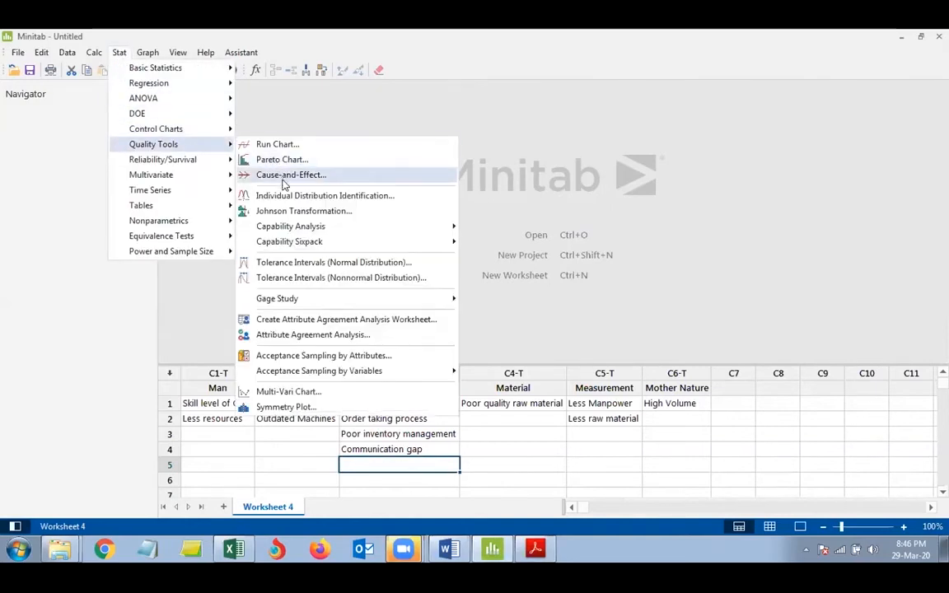
mouse_move(283, 181)
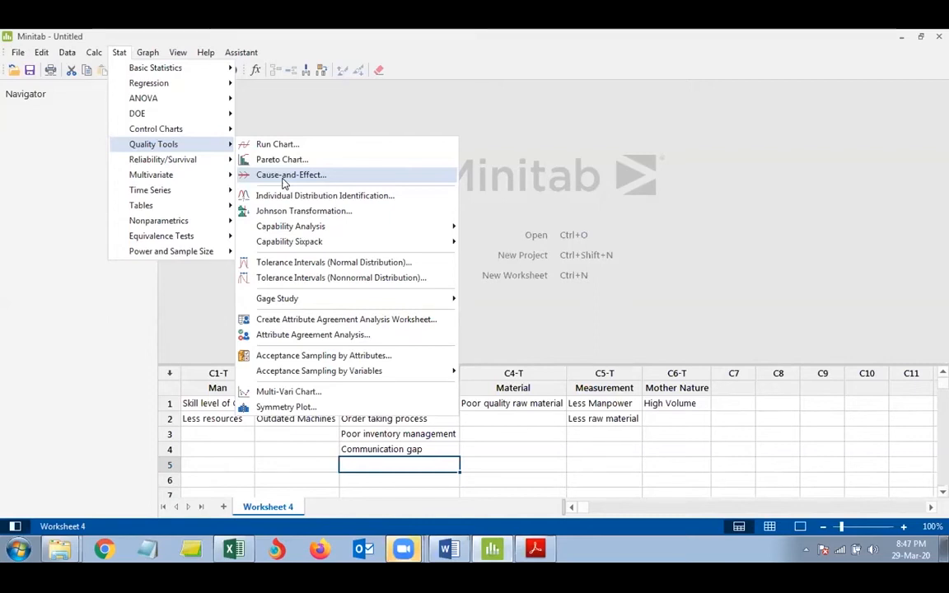
Step: Try Personnel and Environment as Cause-and-Effect branch labels, then restore Man and Mother Nature
left_click(290, 175)
type("P")
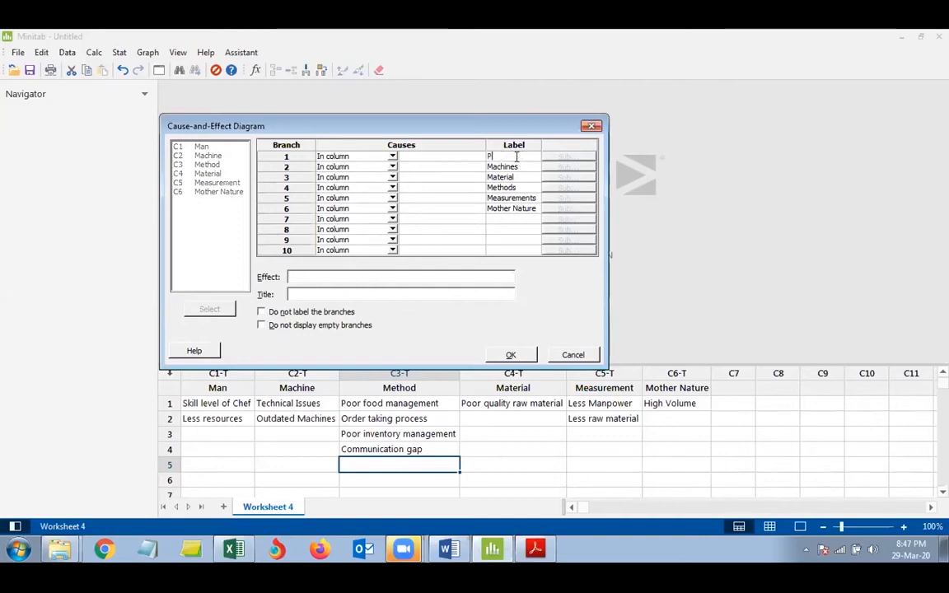
type("ersonnel")
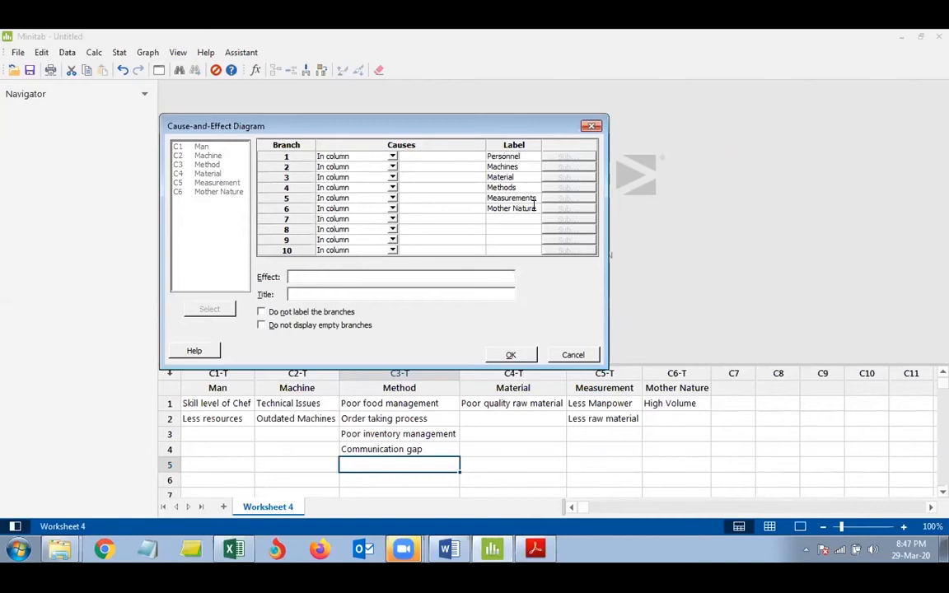
type("Environment")
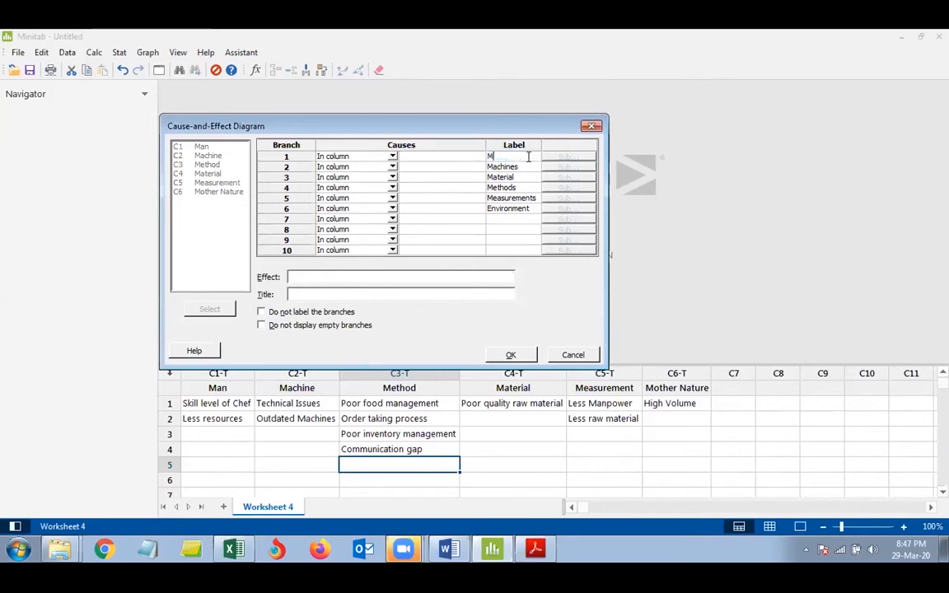
type("an")
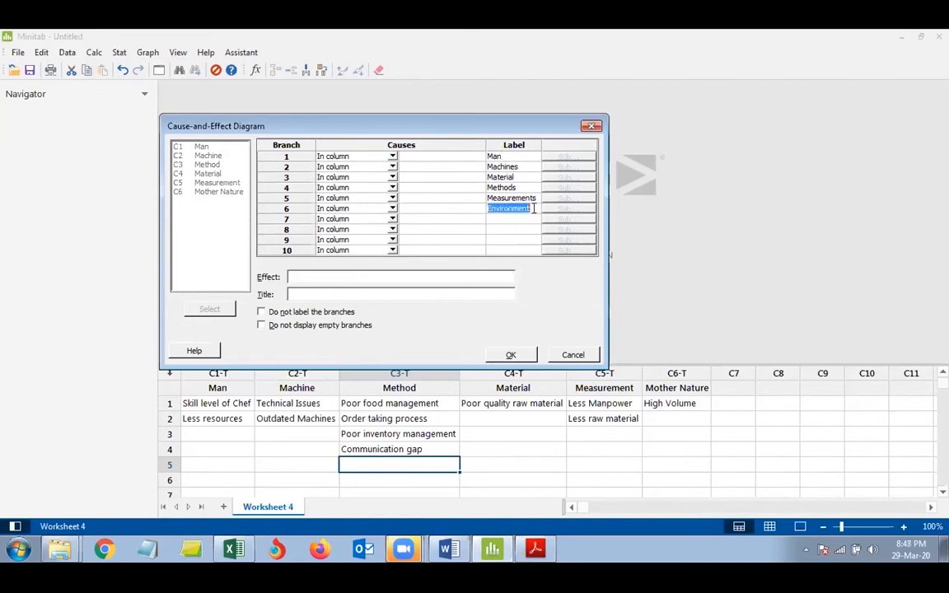
type("Mother Nature")
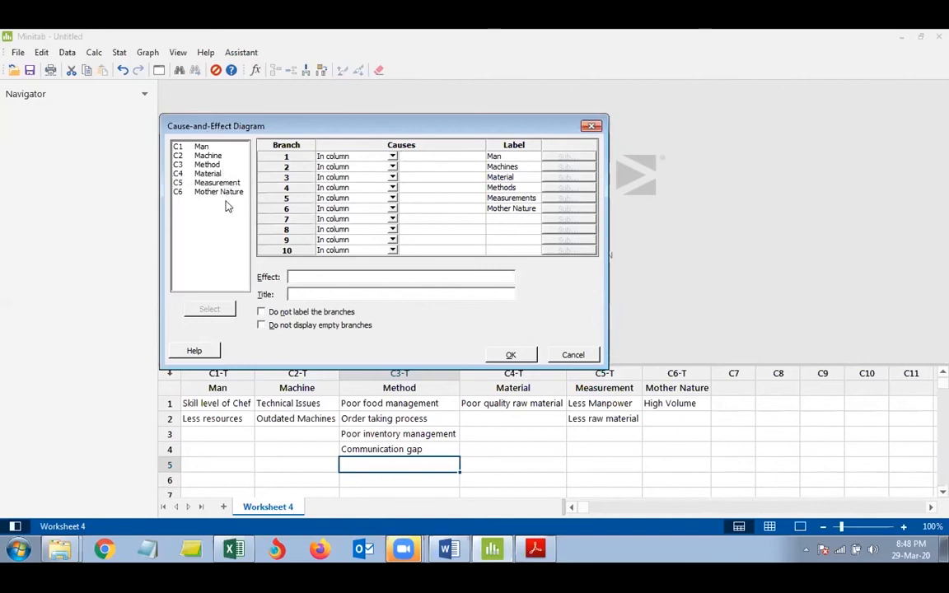
mouse_move(333, 239)
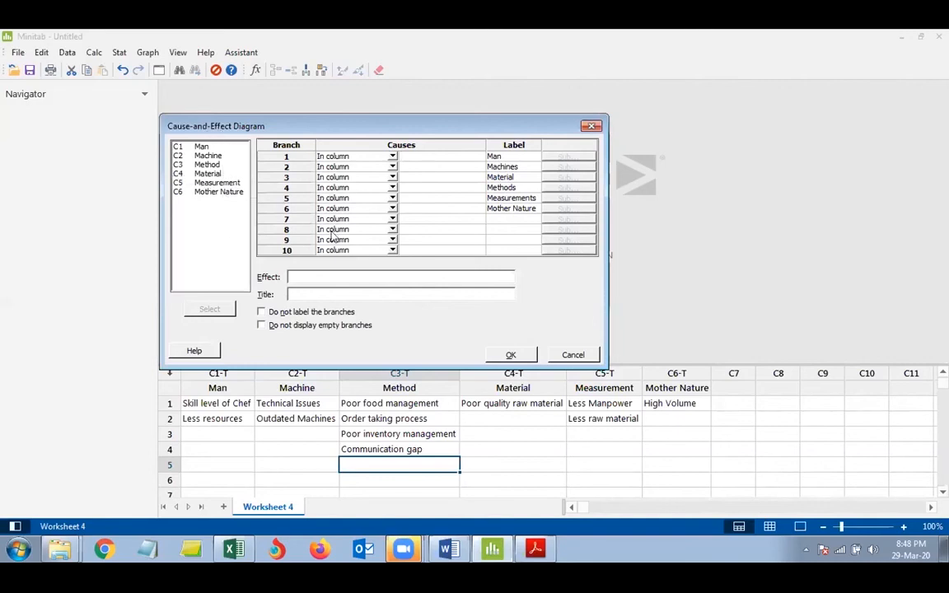
left_click(120, 52)
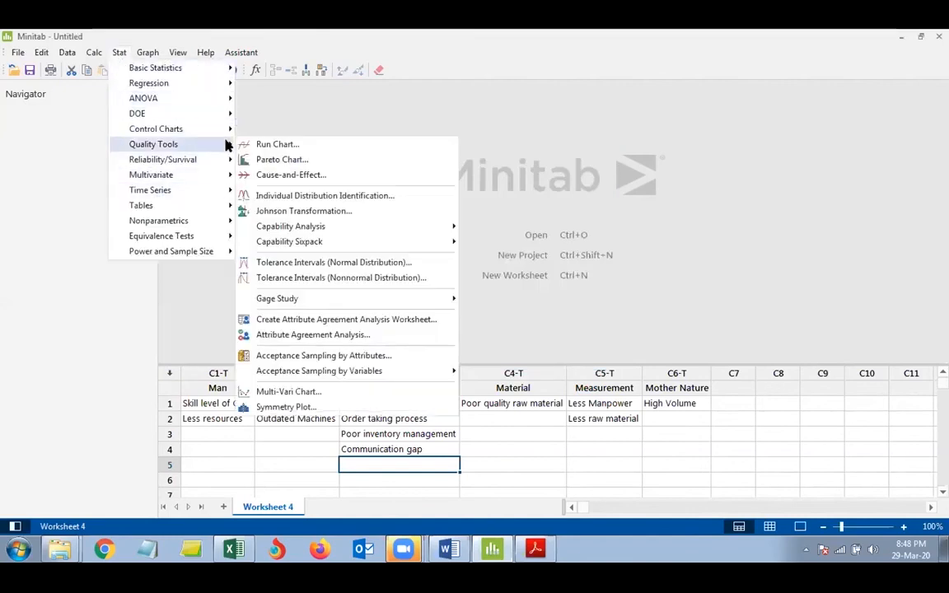
mouse_move(270, 161)
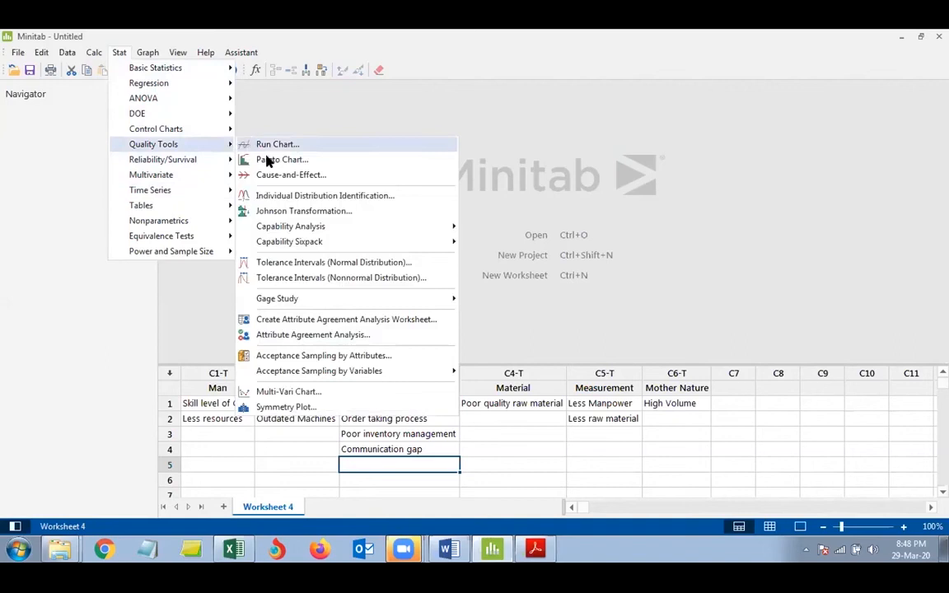
mouse_move(291, 174)
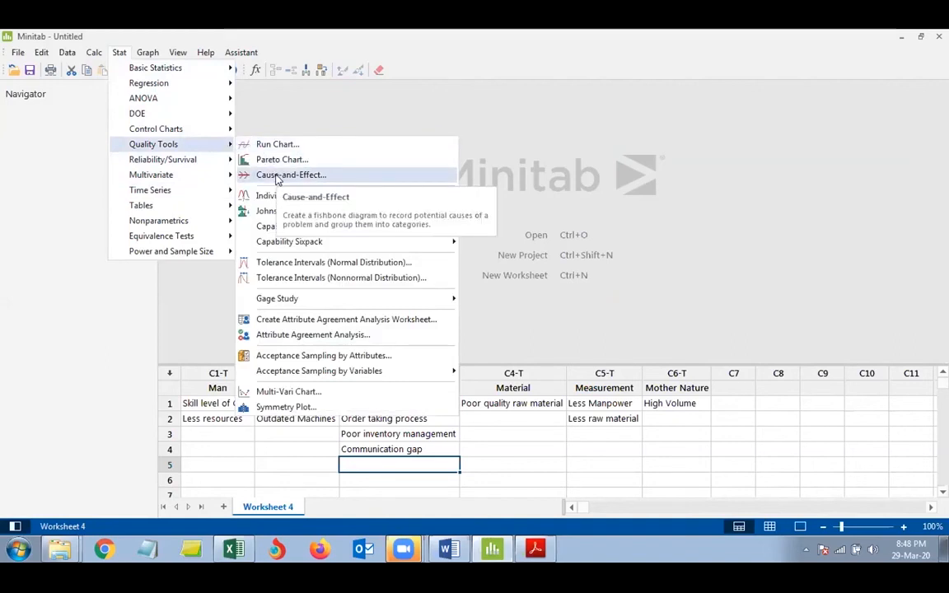
Step: Reopen the Cause-and-Effect dialog, showing effect High Waiting Time and six branch labels
left_click(290, 174)
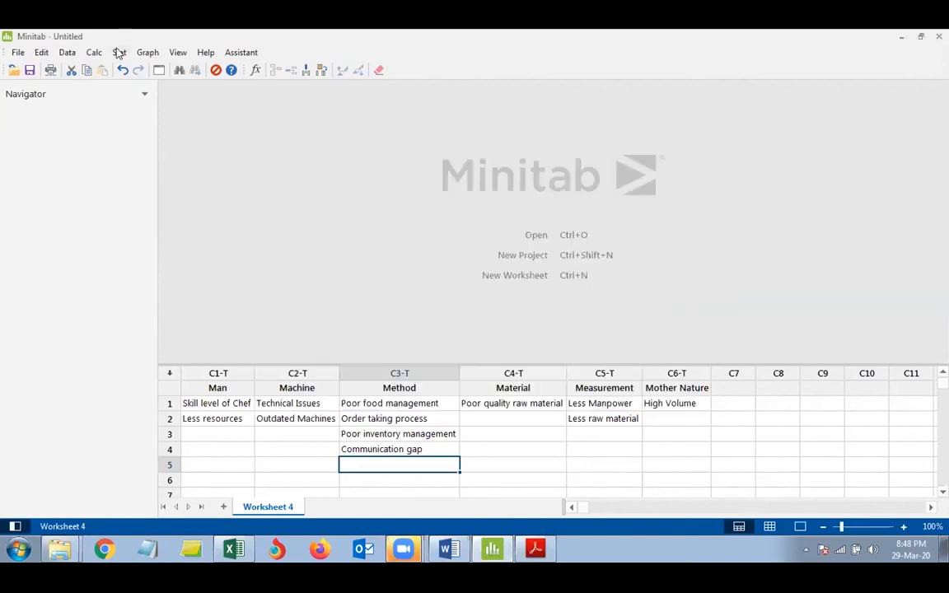
left_click(120, 52)
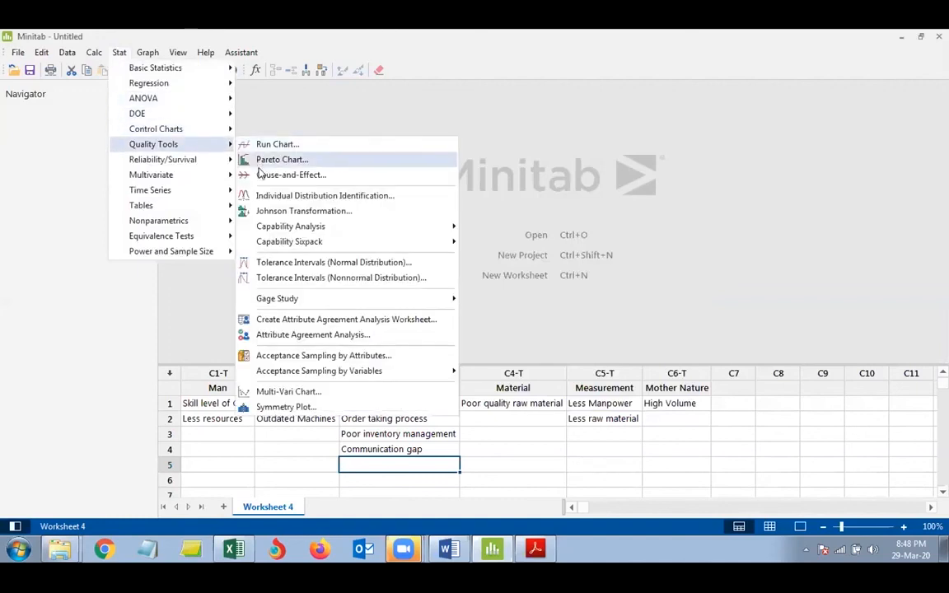
mouse_move(291, 175)
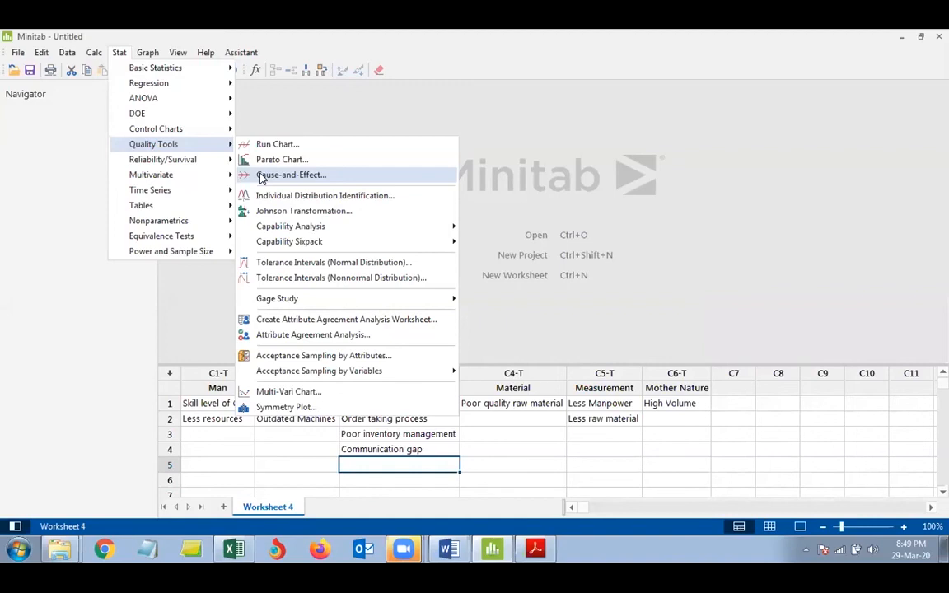
left_click(290, 174)
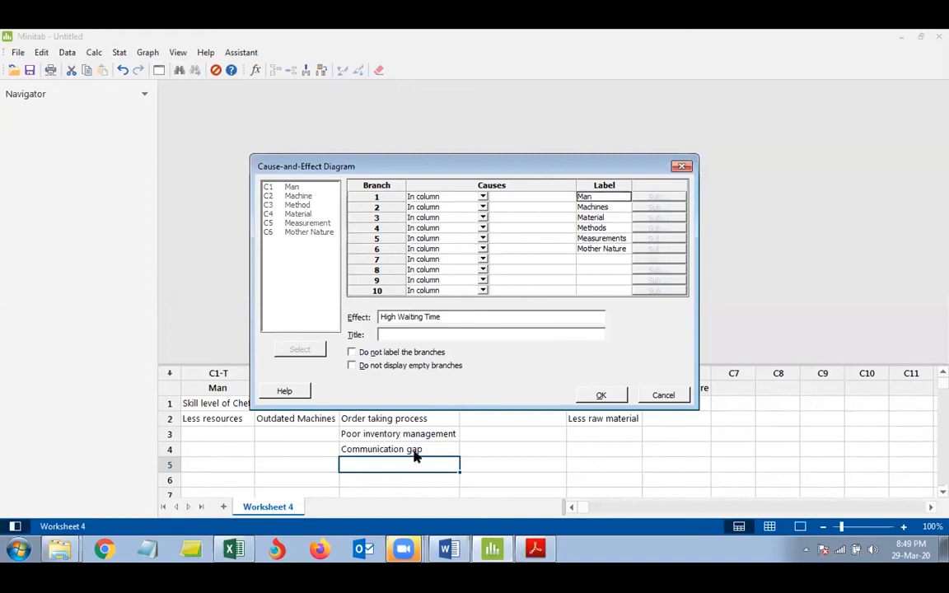
mouse_move(602, 252)
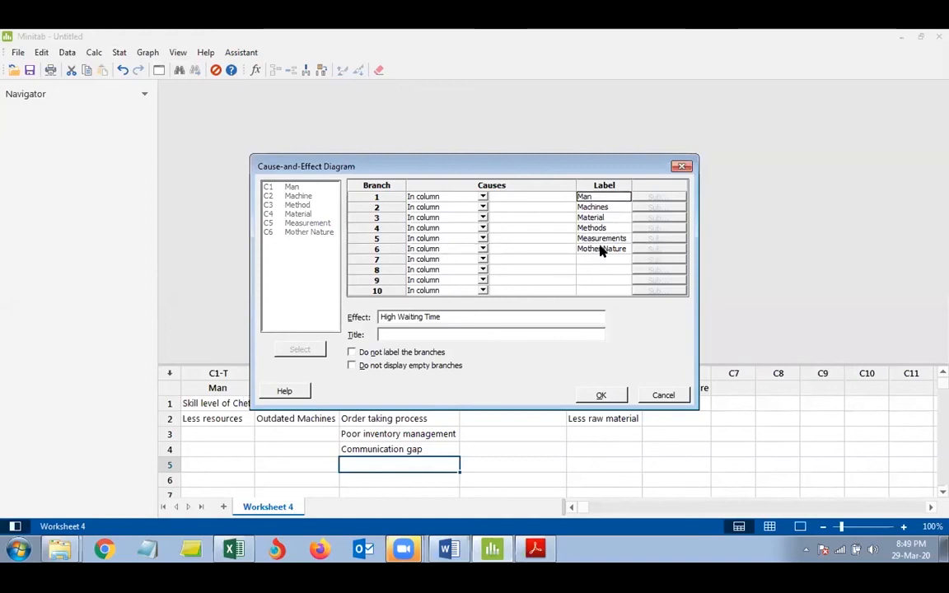